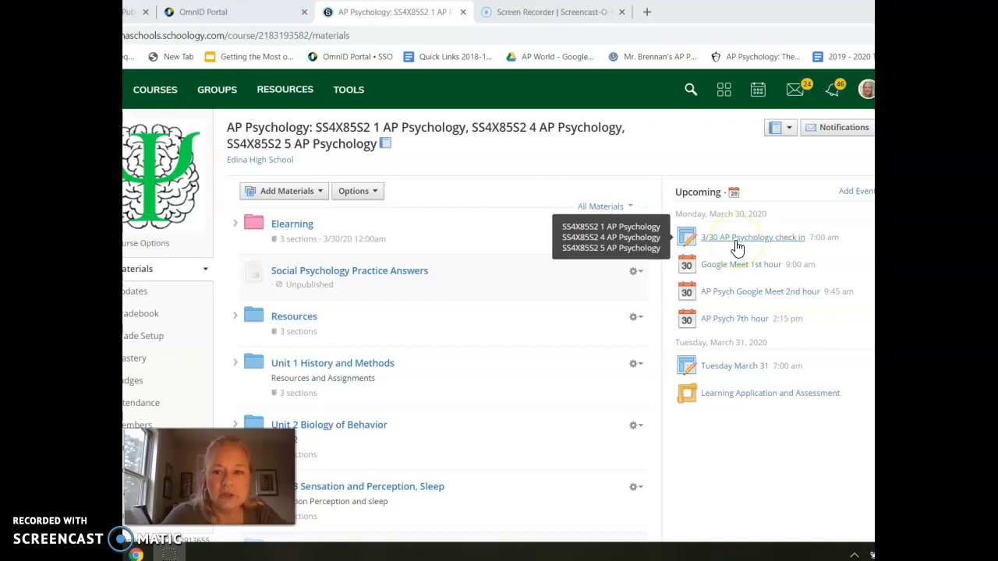
pyautogui.moveTo(739, 247)
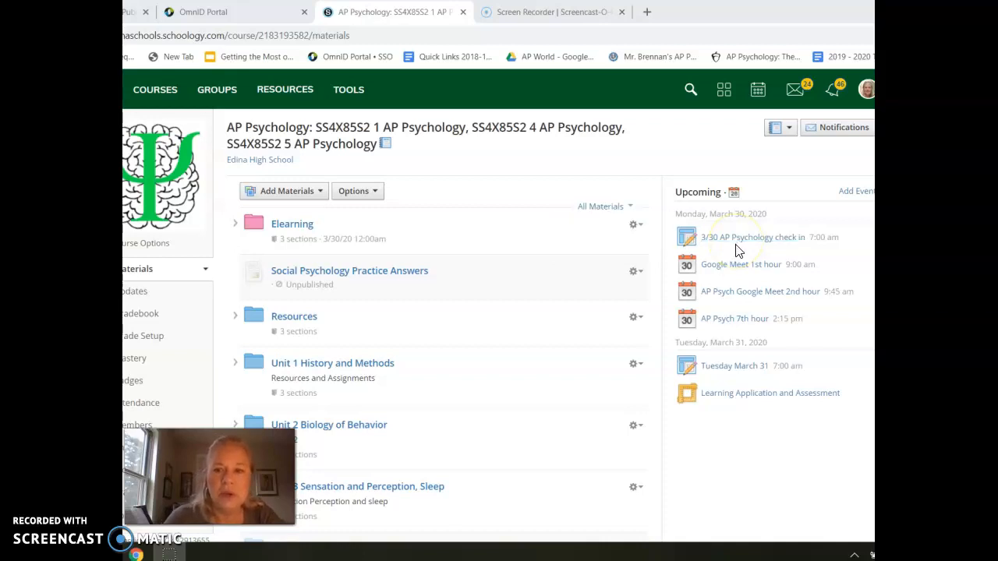
pyautogui.moveTo(734, 318)
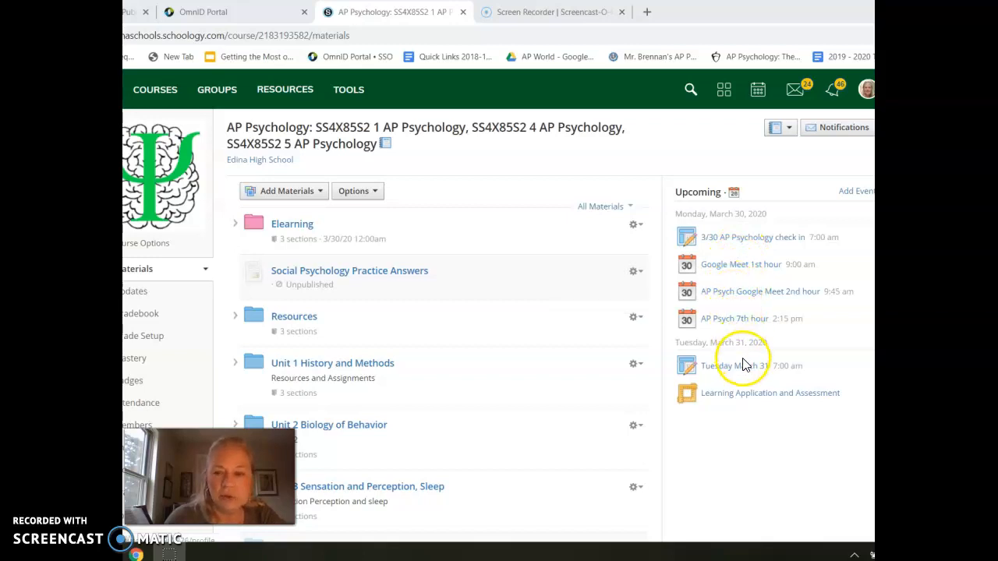
pyautogui.moveTo(733, 320)
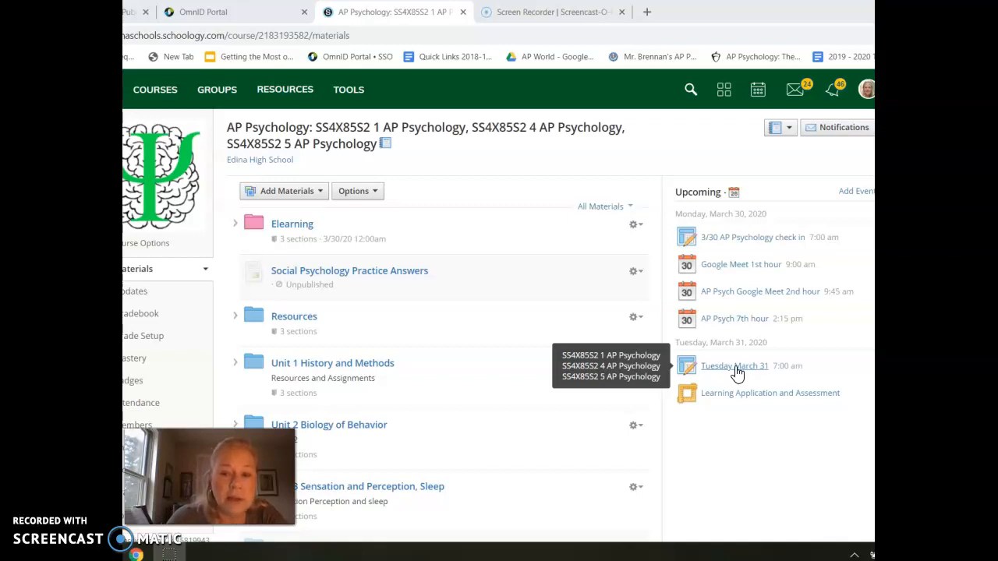
pyautogui.moveTo(745, 399)
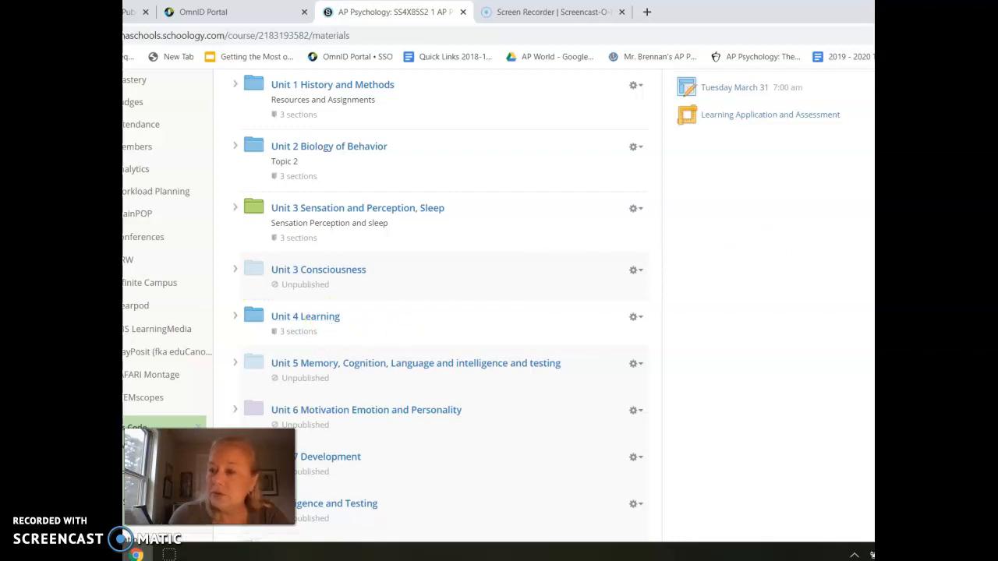
pyautogui.scroll(-3)
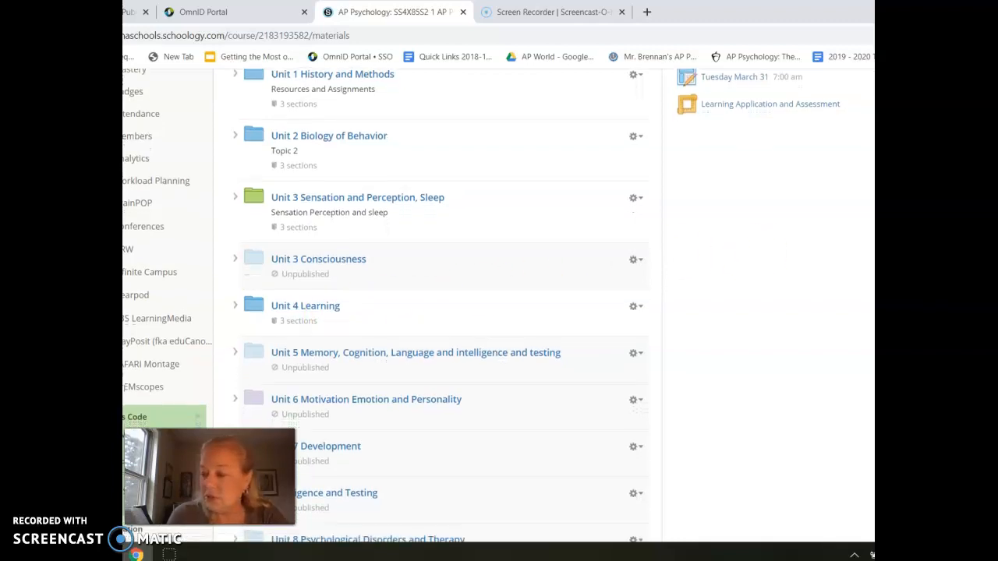
pyautogui.scroll(-3)
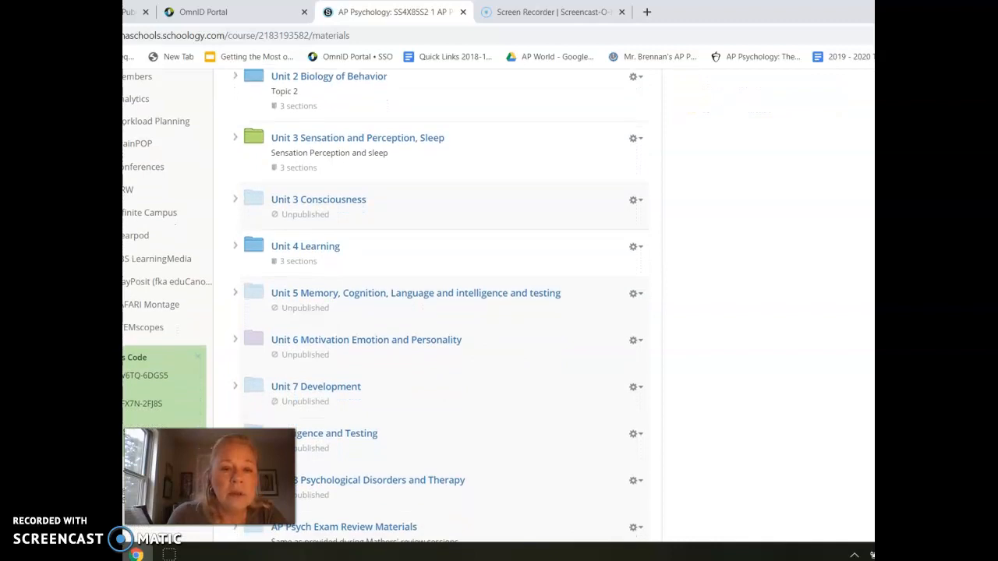
pyautogui.scroll(-3)
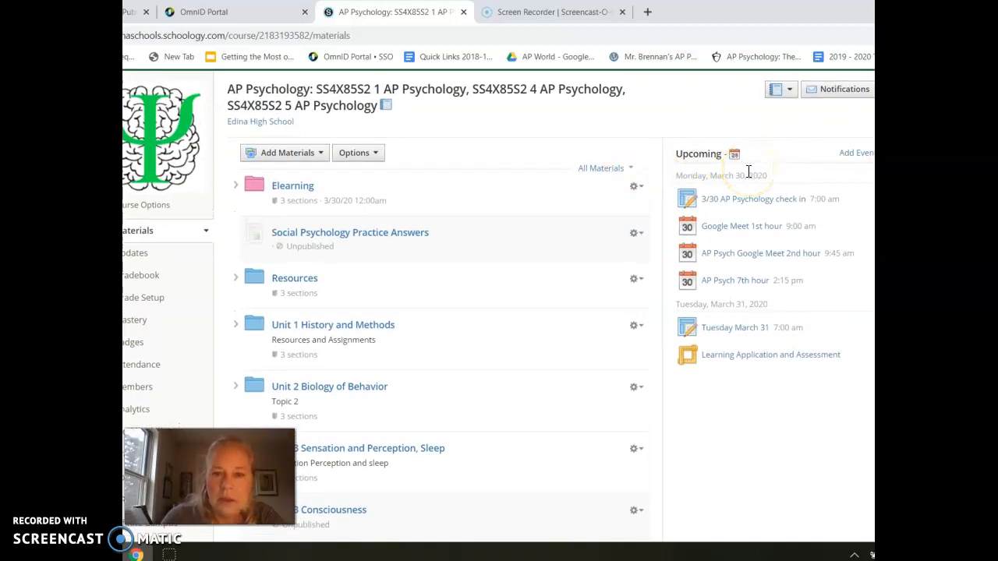
pyautogui.moveTo(590, 337)
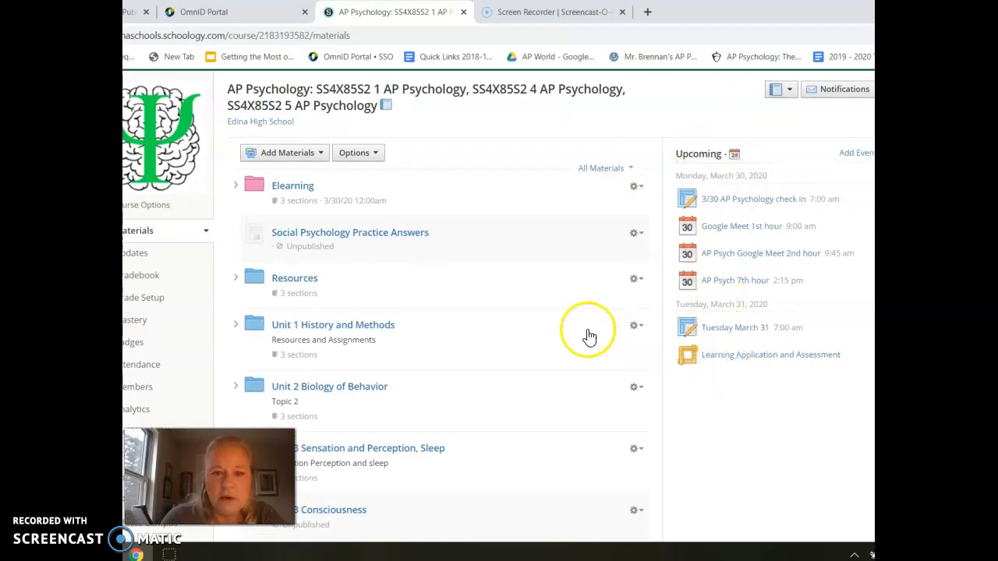
pyautogui.moveTo(792, 237)
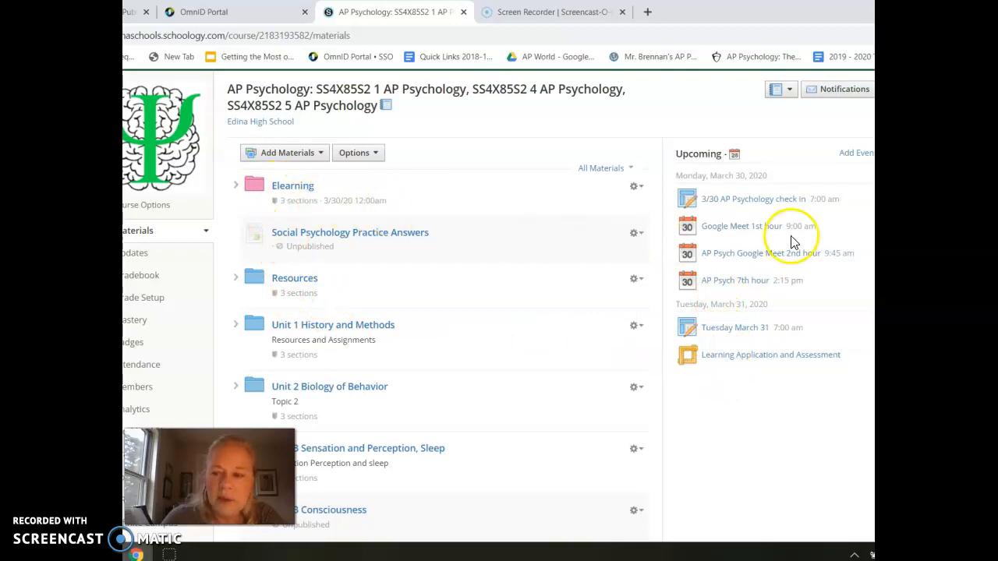
pyautogui.scroll(-3)
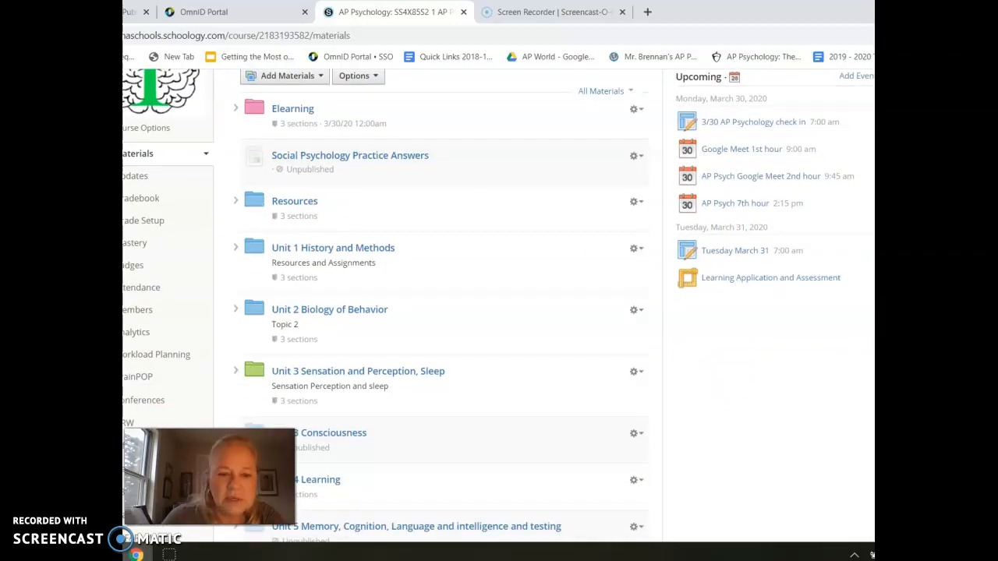
pyautogui.scroll(-3)
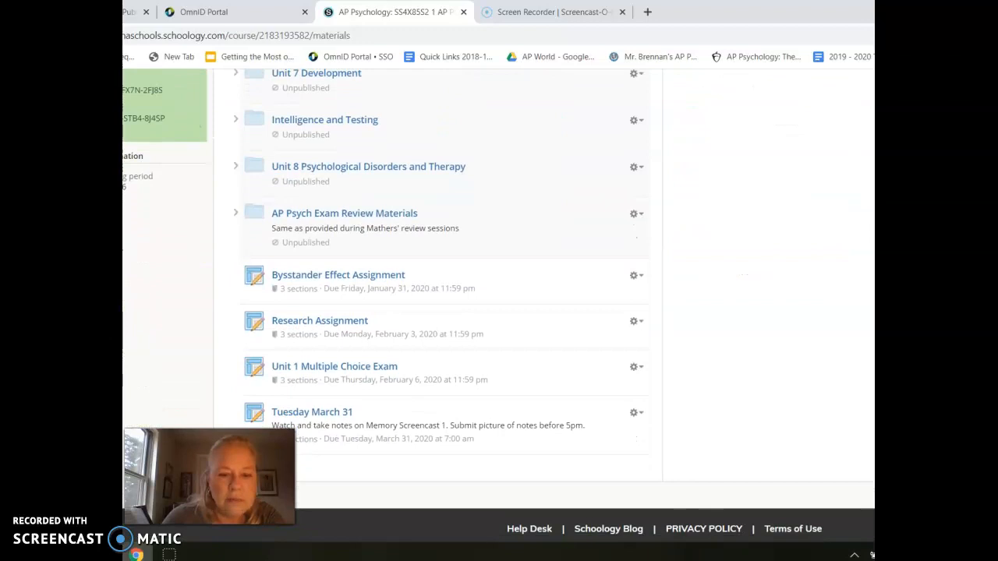